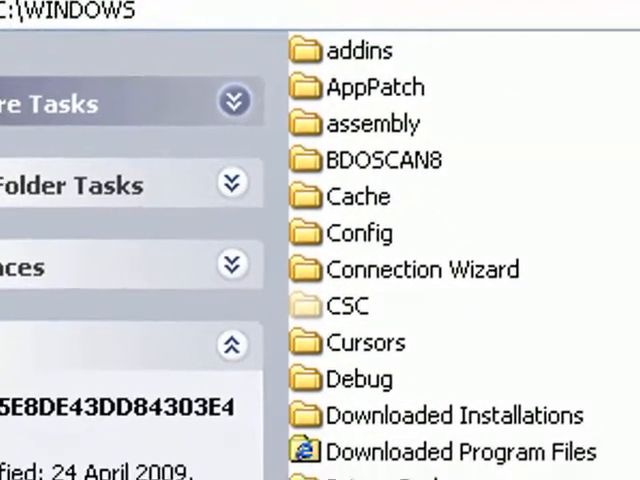
Locate WiseCustomCalla4.dll and WiseCustomCalla.dll inside the hex-named Windows folder
scroll(down, 3)
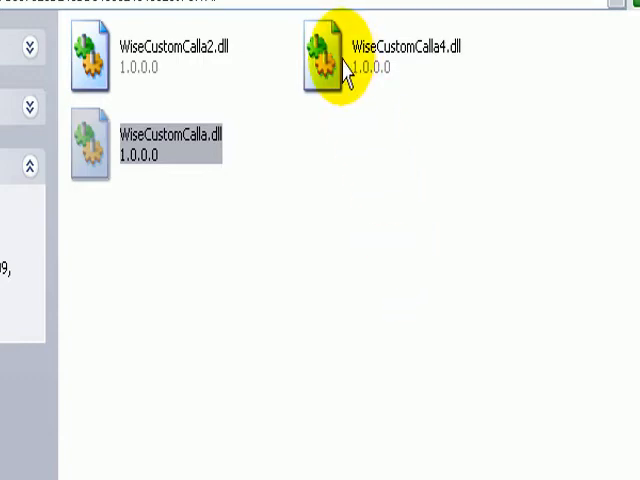
click(380, 56)
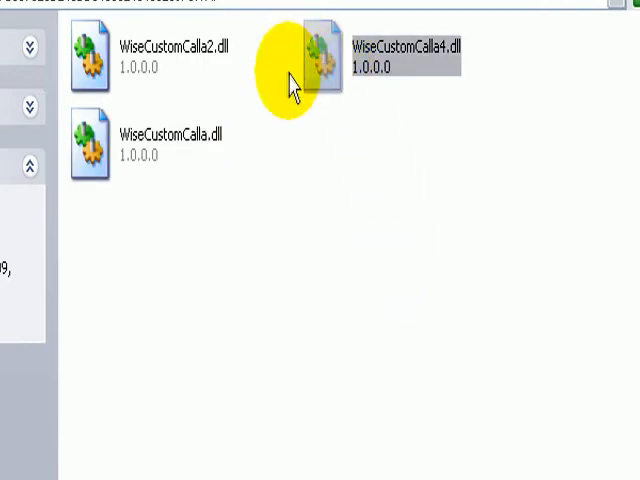
mouse_move(164, 144)
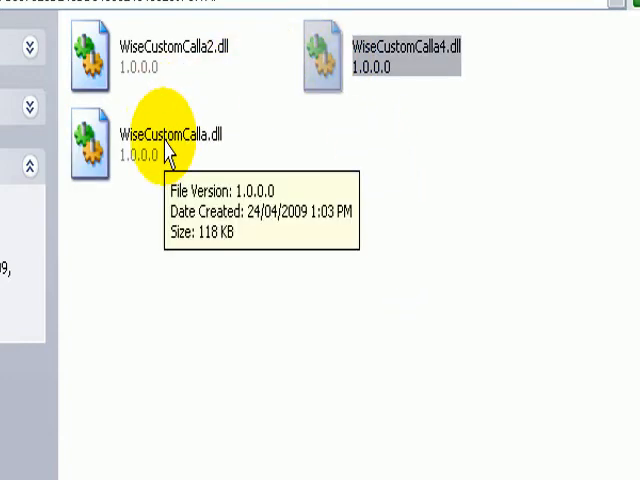
click(164, 136)
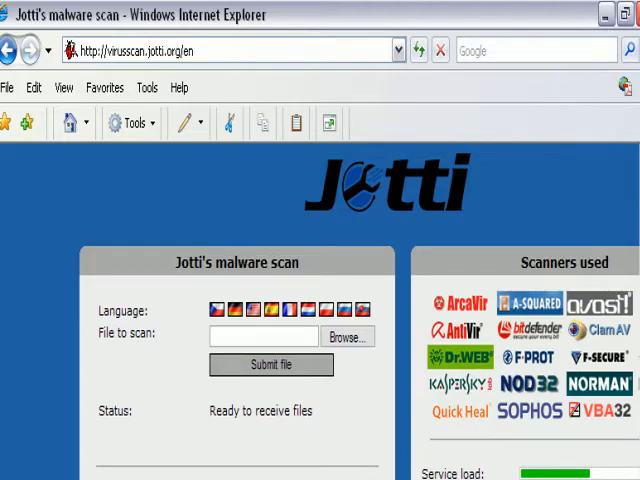
Choose WiseCustomCalla4.dll from the suspicious folder as the file for Jotti to scan
click(348, 336)
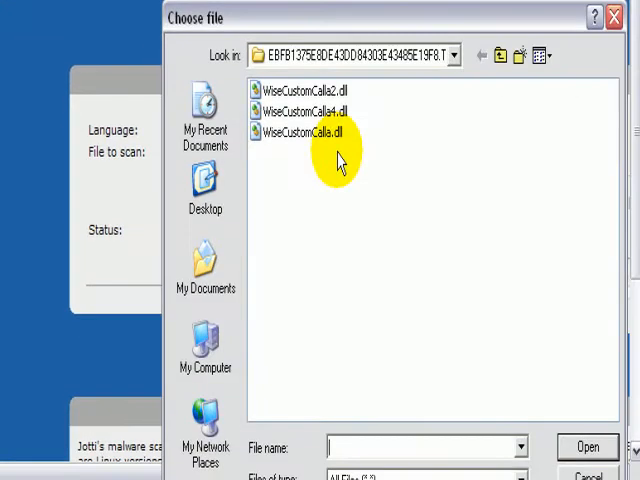
click(304, 110)
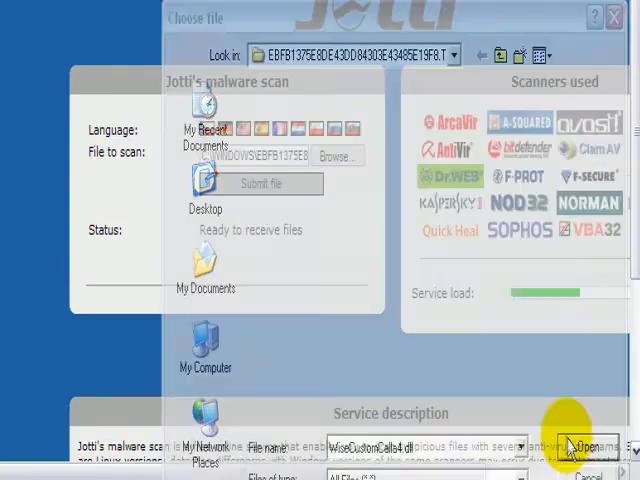
click(578, 448)
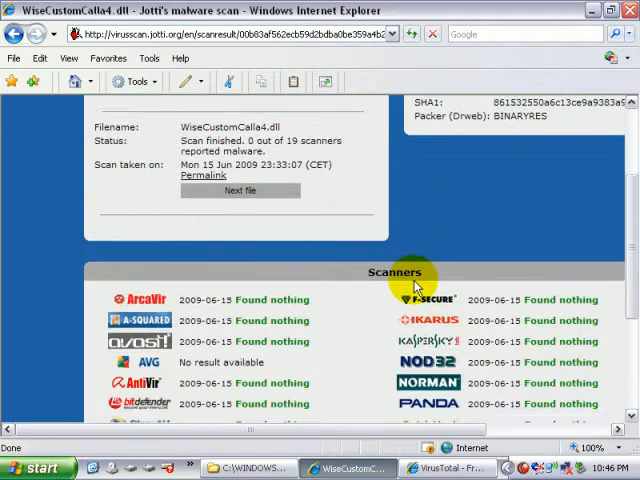
scroll(down, 3)
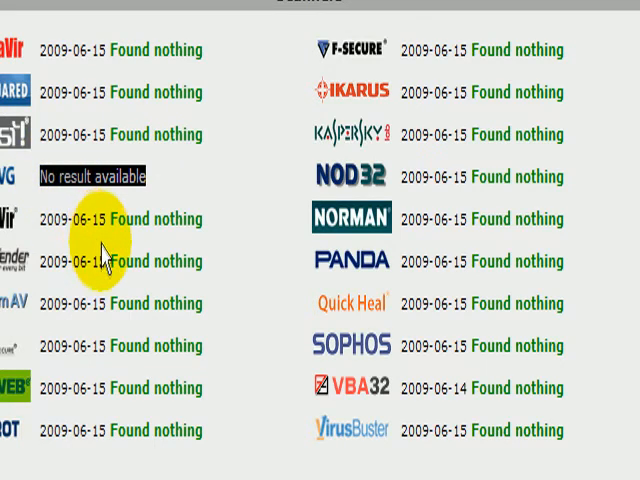
mouse_move(96, 460)
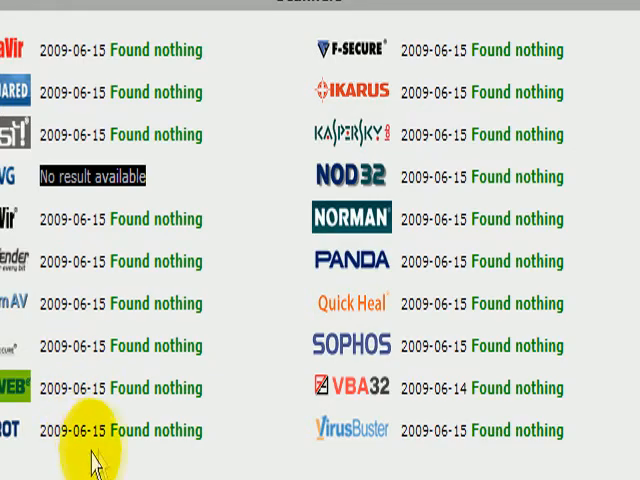
mouse_move(416, 256)
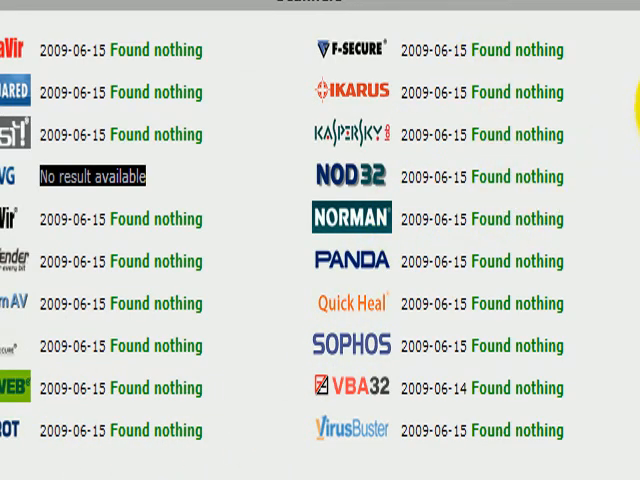
scroll(down, 3)
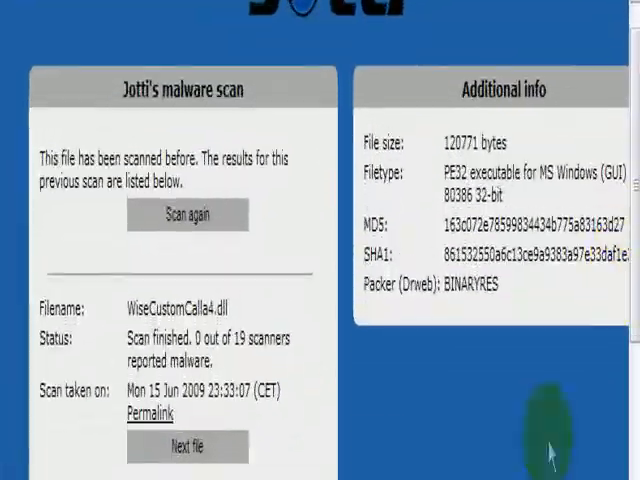
scroll(right, 3)
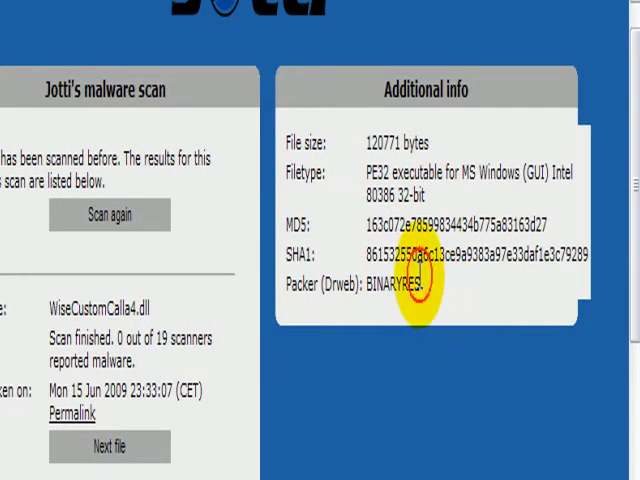
double_click(390, 284)
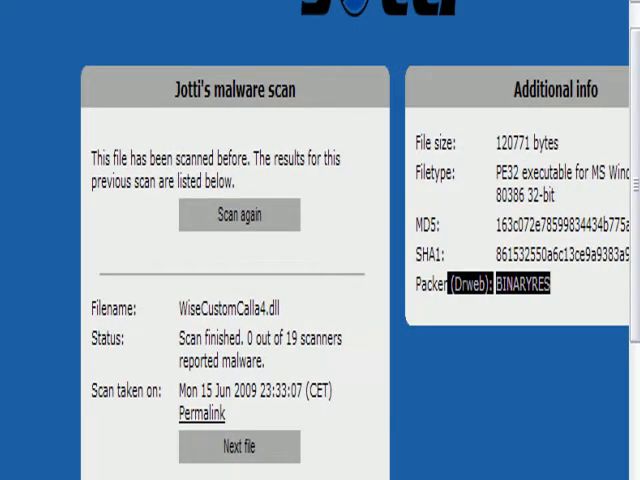
scroll(up, 3)
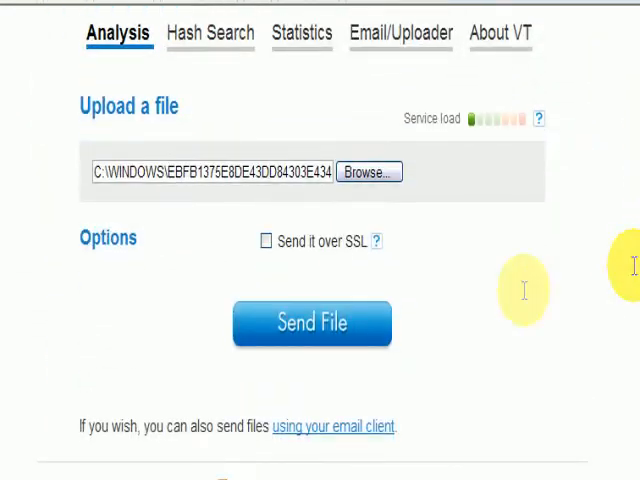
Send WiseCustomCalla4.dll for analysis and read the engine detections, including TheHacker's Backdoor/Bifrose.xgd
click(312, 324)
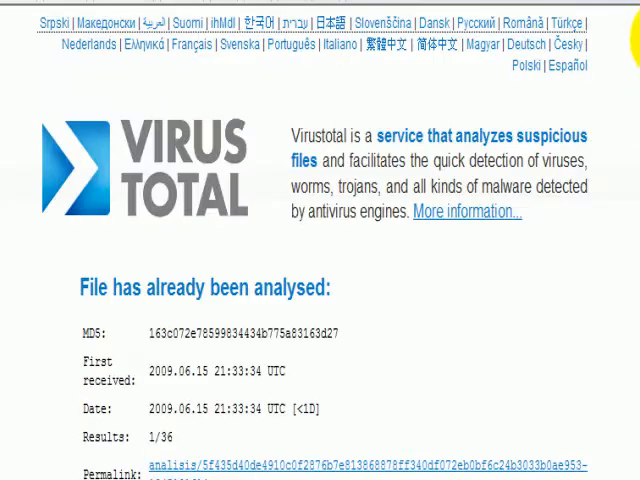
scroll(down, 3)
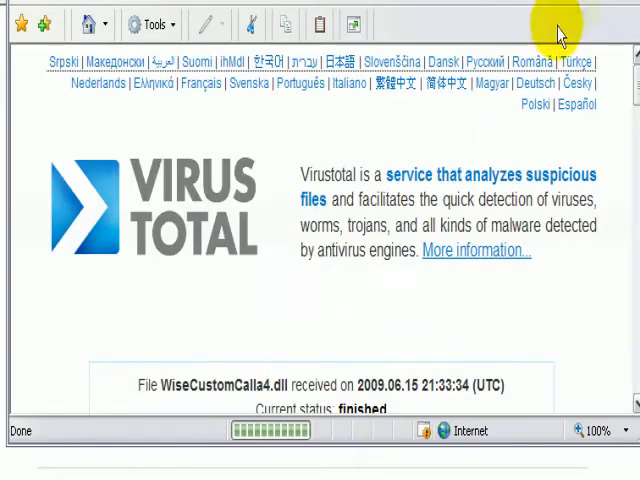
scroll(down, 3)
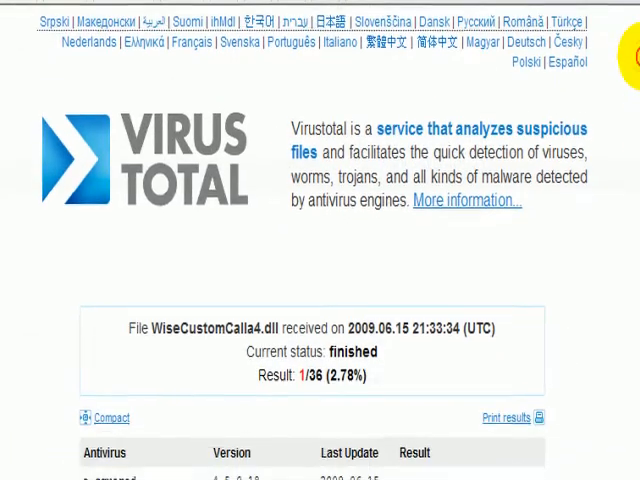
scroll(down, 3)
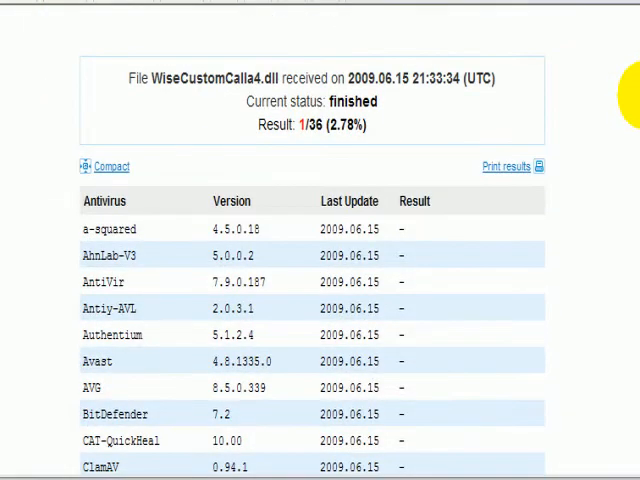
scroll(down, 3)
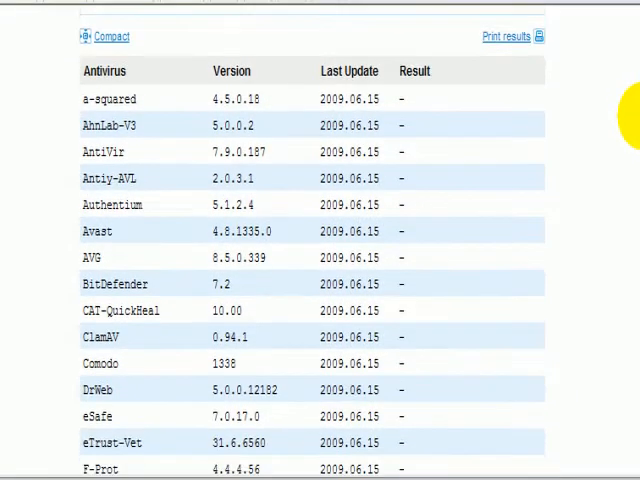
scroll(down, 3)
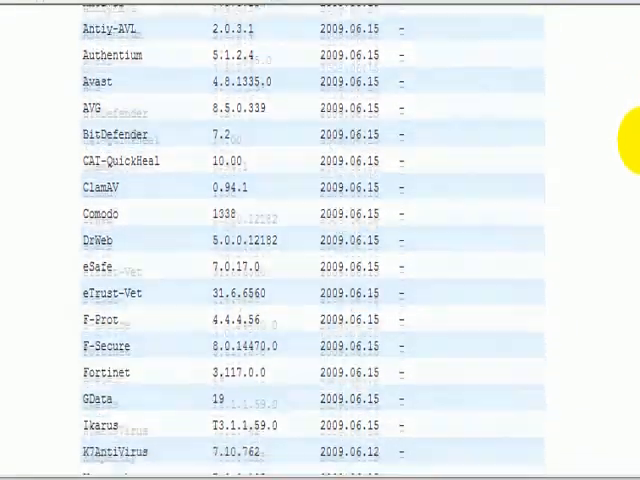
scroll(down, 3)
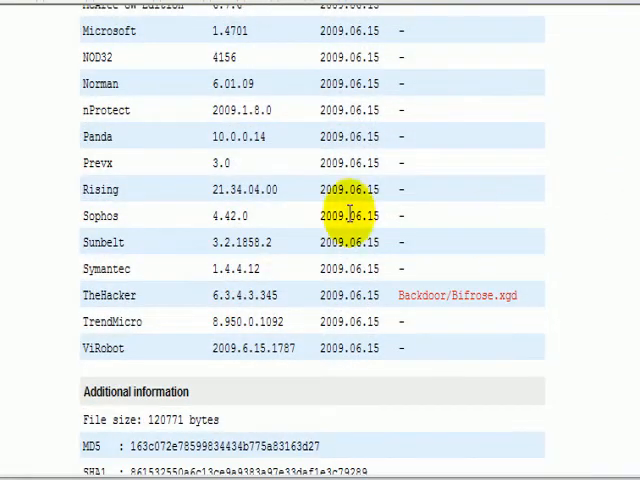
Review the Additional information and PEInfo sections of the VirusTotal report
double_click(108, 296)
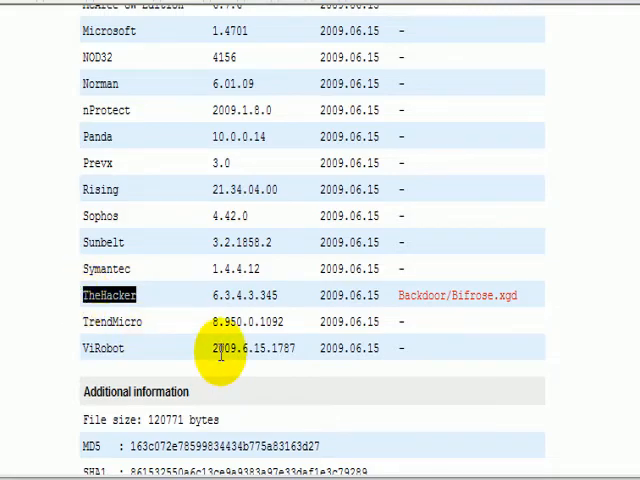
scroll(down, 3)
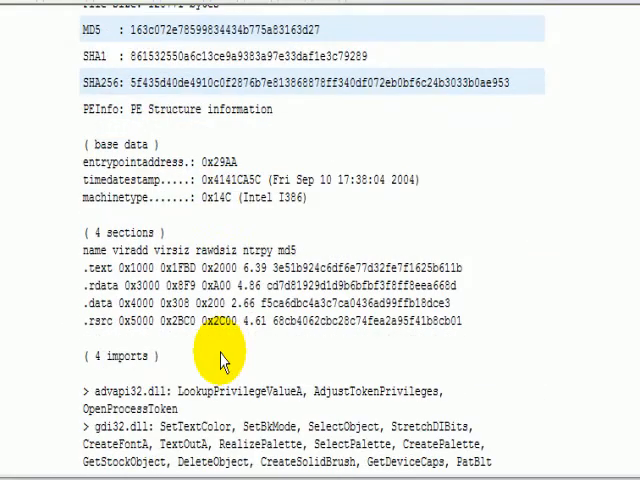
scroll(down, 3)
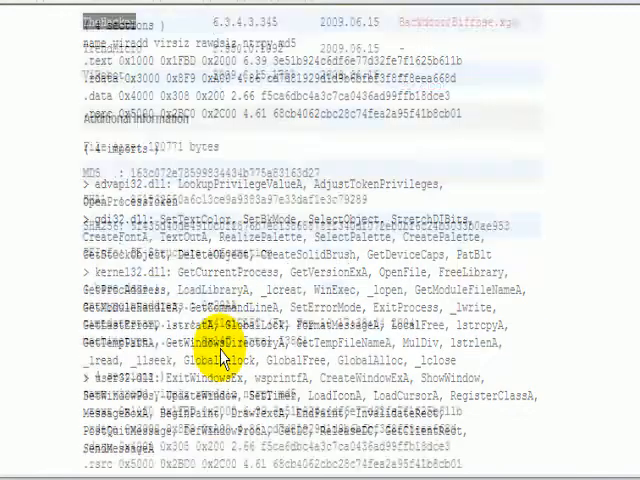
scroll(up, 3)
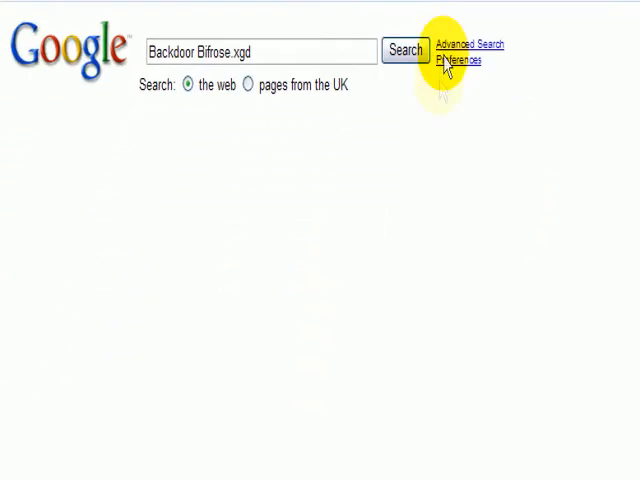
Run a Google search for 'Backdoor Bifrose xgd'
click(404, 50)
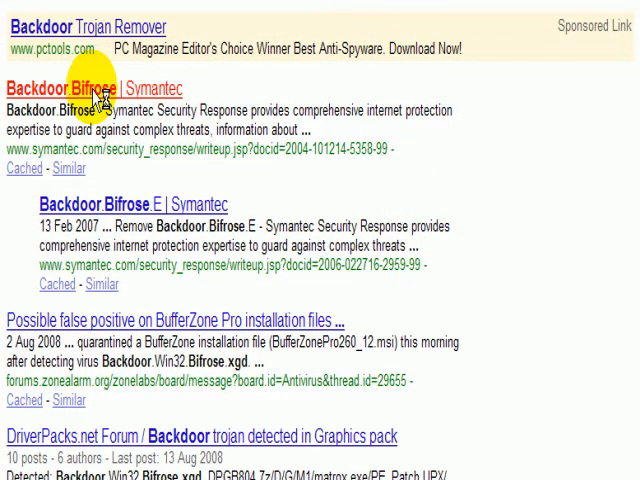
Read the Symantec Backdoor.Bifrose write-up's overview from the search results
click(92, 88)
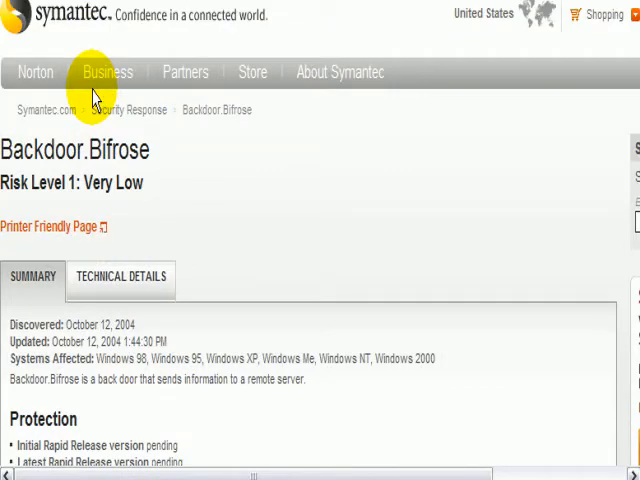
scroll(down, 3)
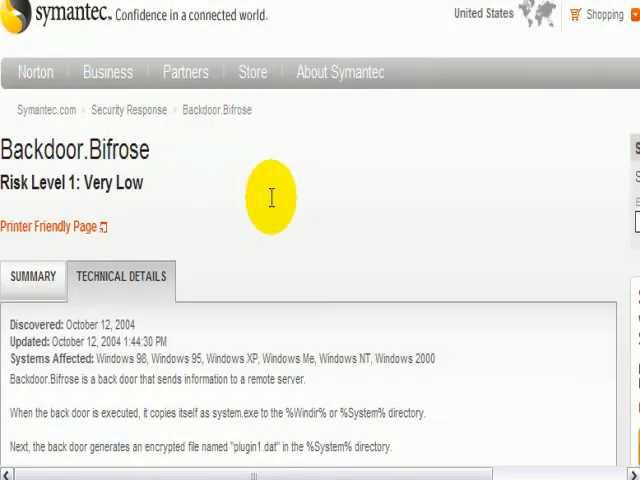
scroll(down, 3)
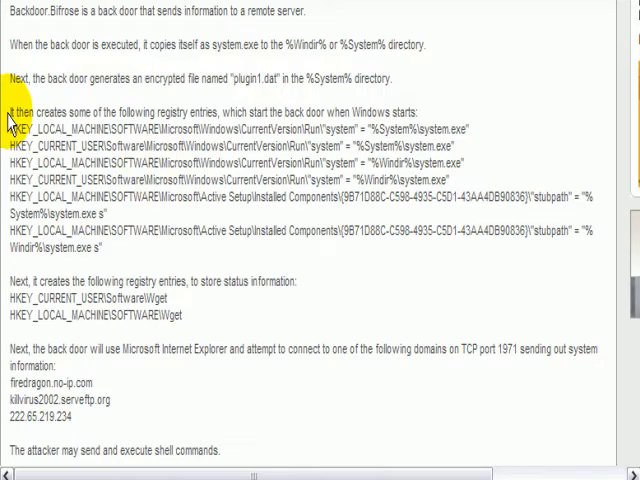
scroll(up, 3)
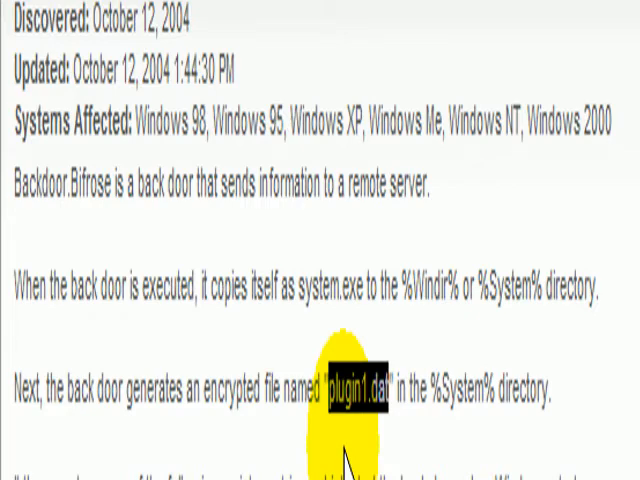
mouse_move(340, 460)
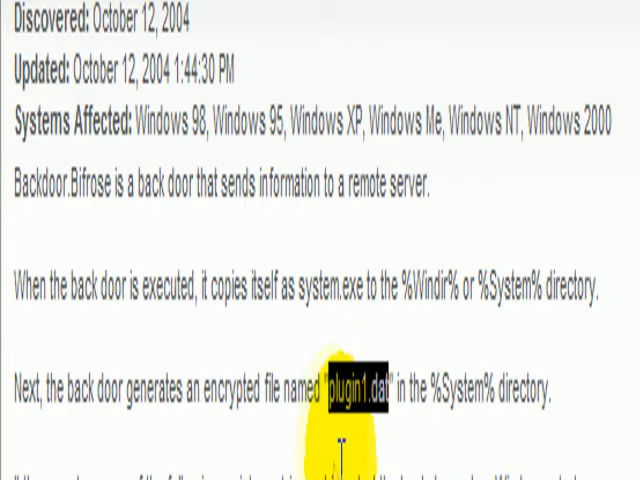
Go through the technical details on plugin1.dat and the registry keys Bifrose creates
scroll(down, 3)
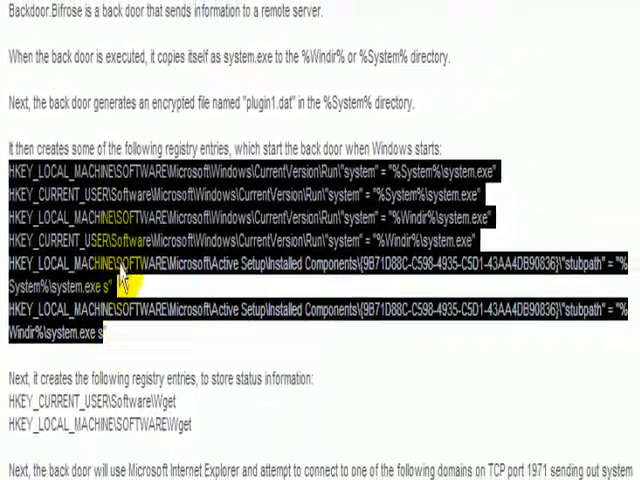
scroll(down, 3)
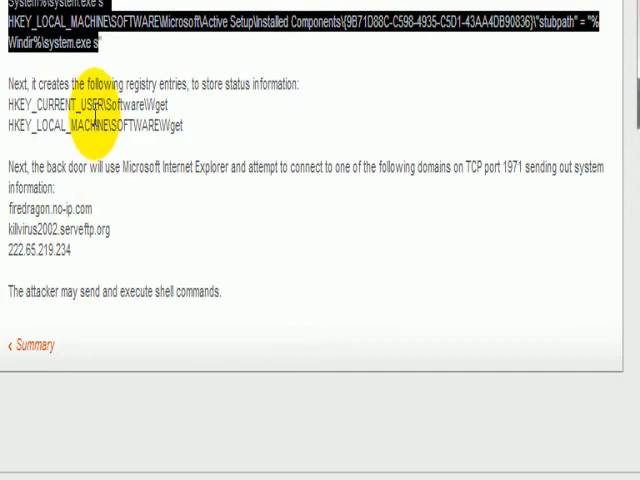
scroll(up, 3)
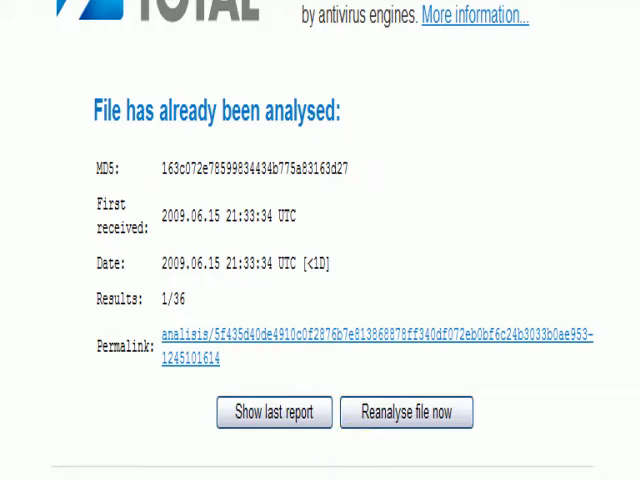
click(272, 412)
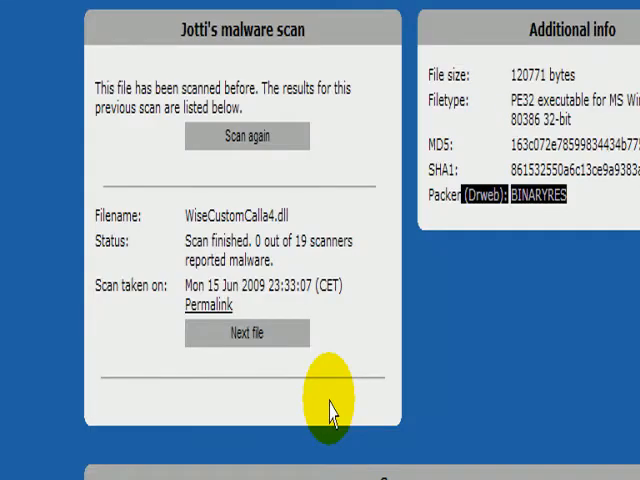
scroll(down, 3)
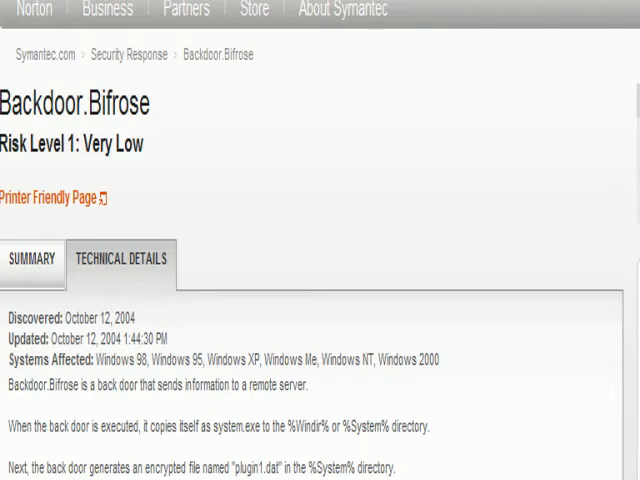
scroll(down, 3)
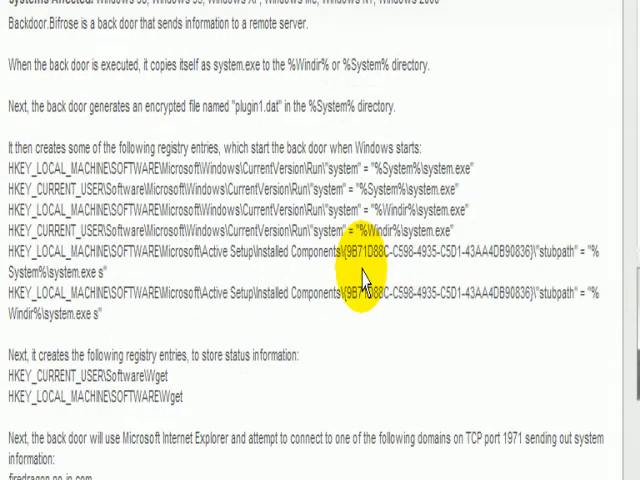
scroll(down, 3)
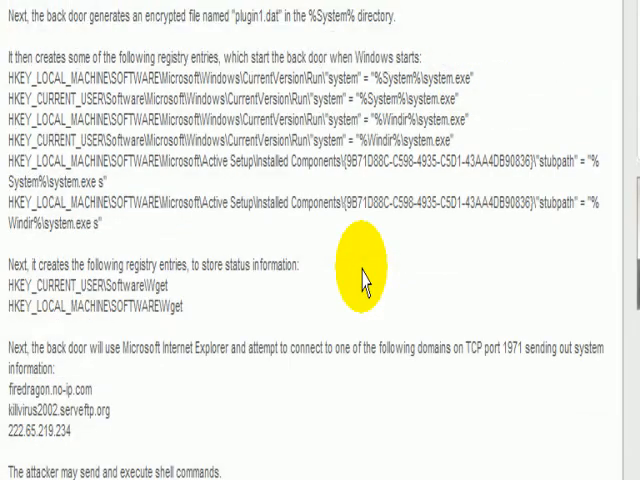
scroll(up, 3)
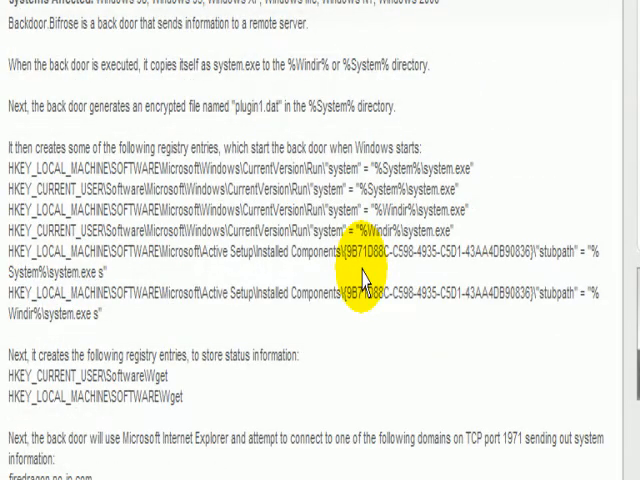
scroll(down, 3)
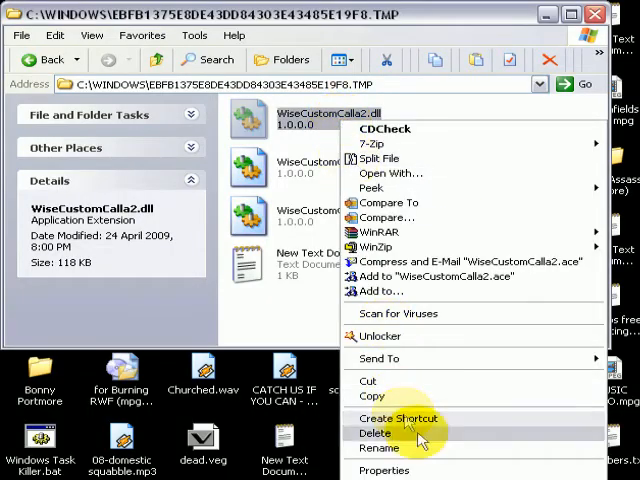
Show WiseCustomCalla2.dll's Properties Version details, file version 1.0.0.0
click(384, 470)
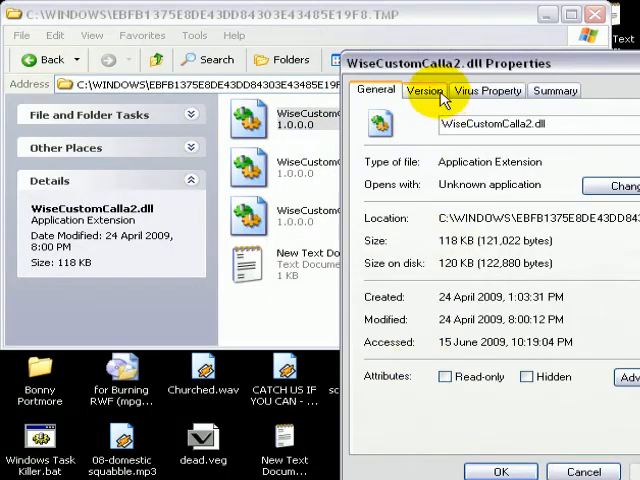
click(424, 88)
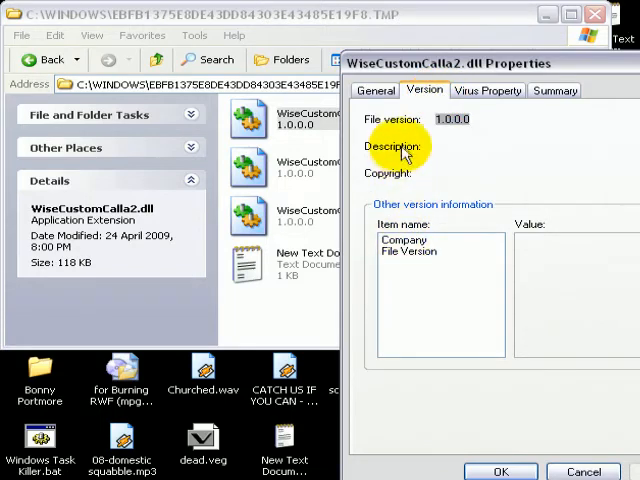
mouse_move(456, 148)
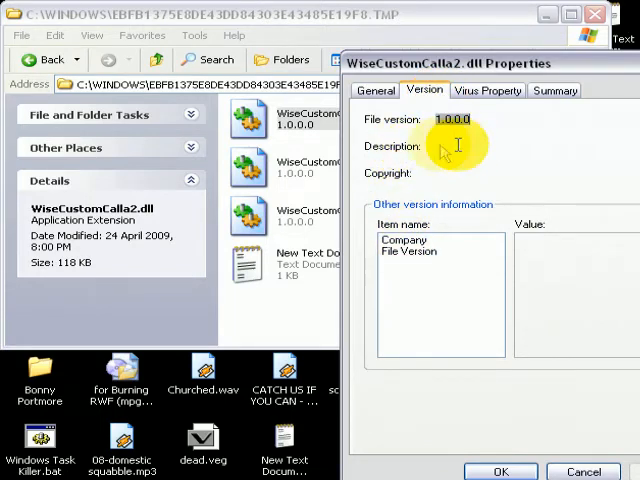